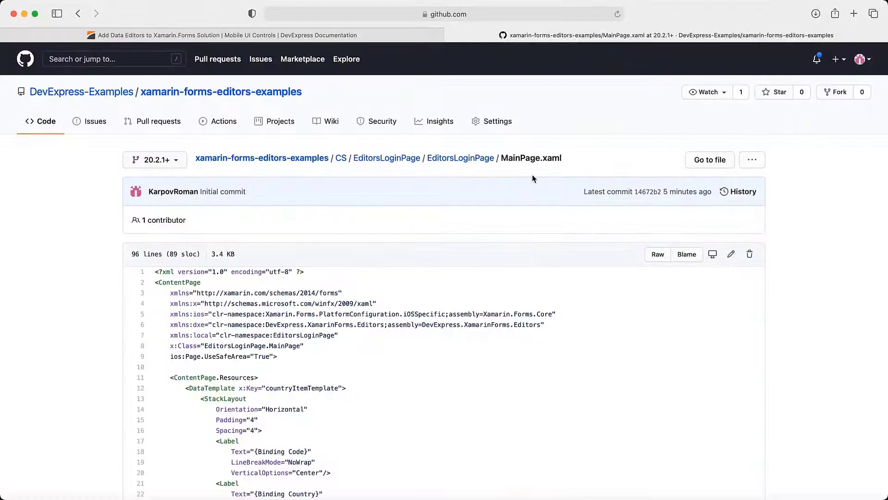
# - Scroll the documentation down to the Visual Studio for Mac NuGet package steps
pyautogui.scroll(-3)
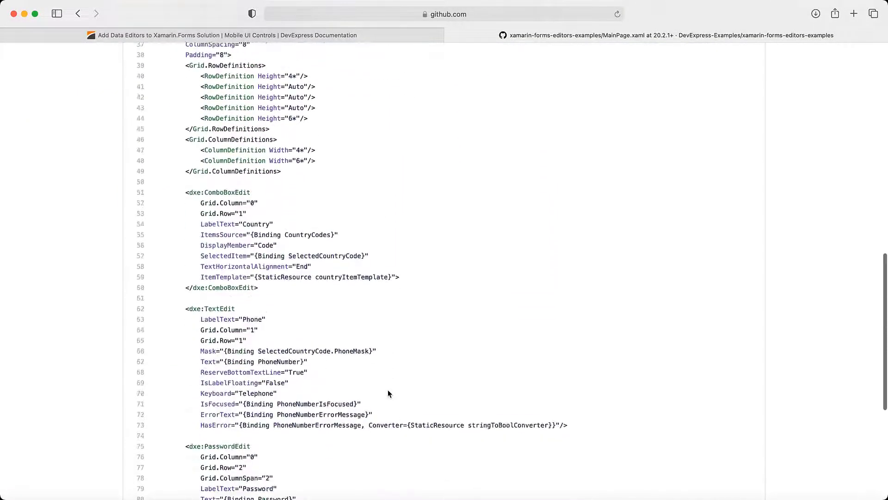
pyautogui.scroll(-3)
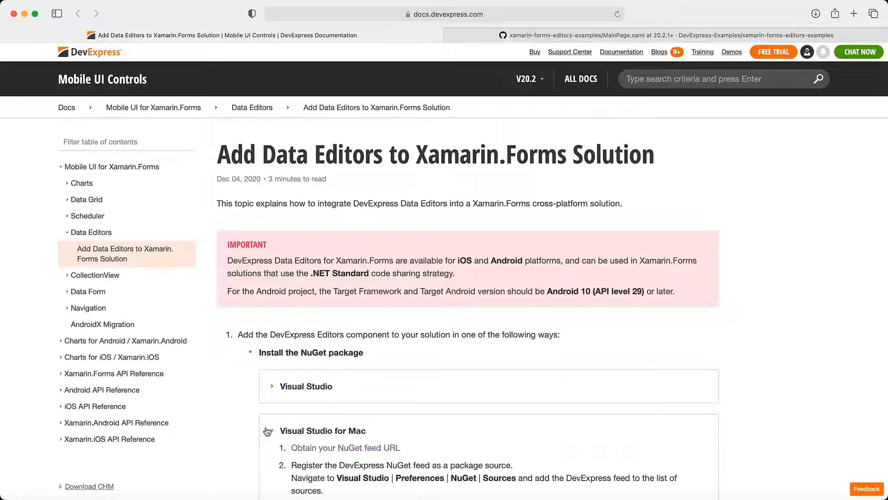
pyautogui.scroll(-3)
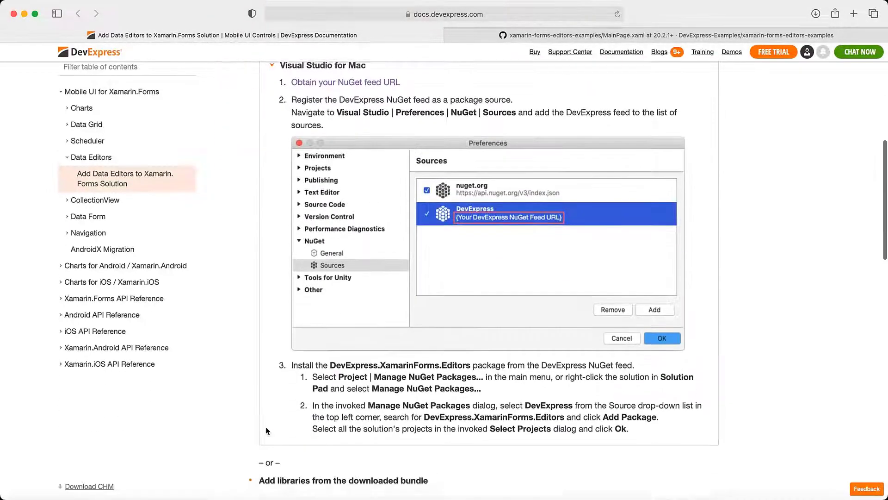
pyautogui.scroll(-3)
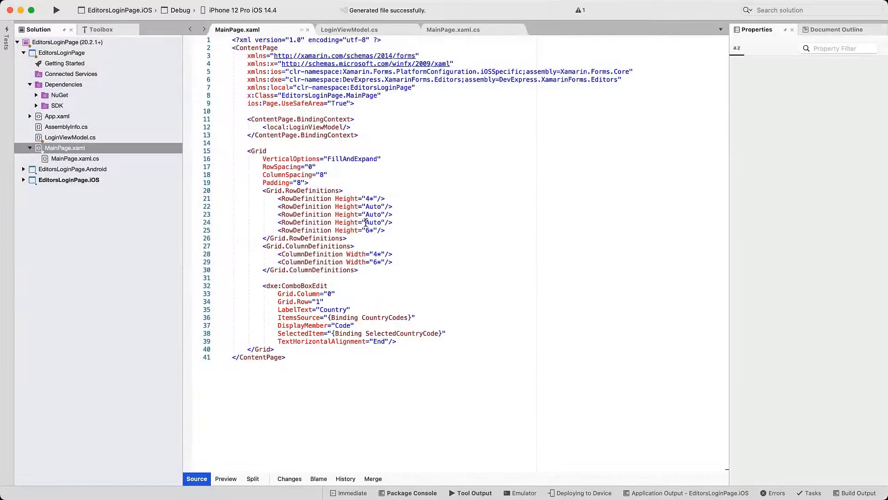
# - Review LoginViewModel.cs down to CountryPhoneInfo, then run the app
pyautogui.click(350, 30)
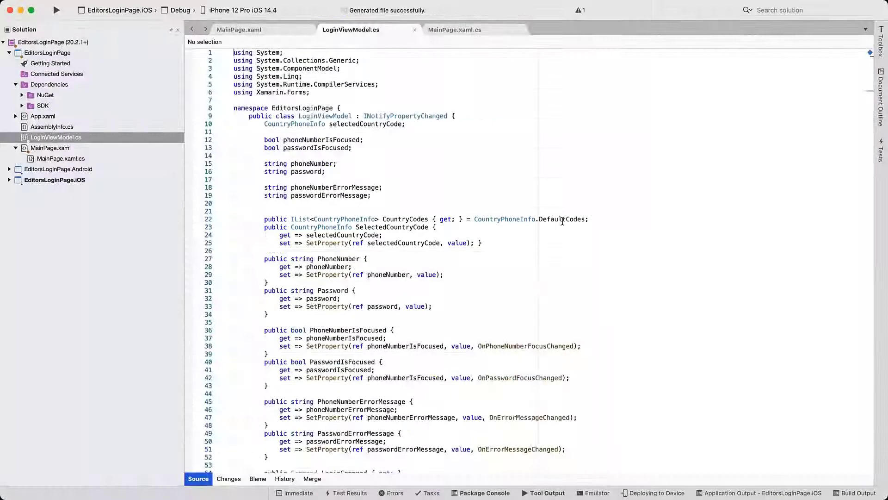
pyautogui.scroll(-3)
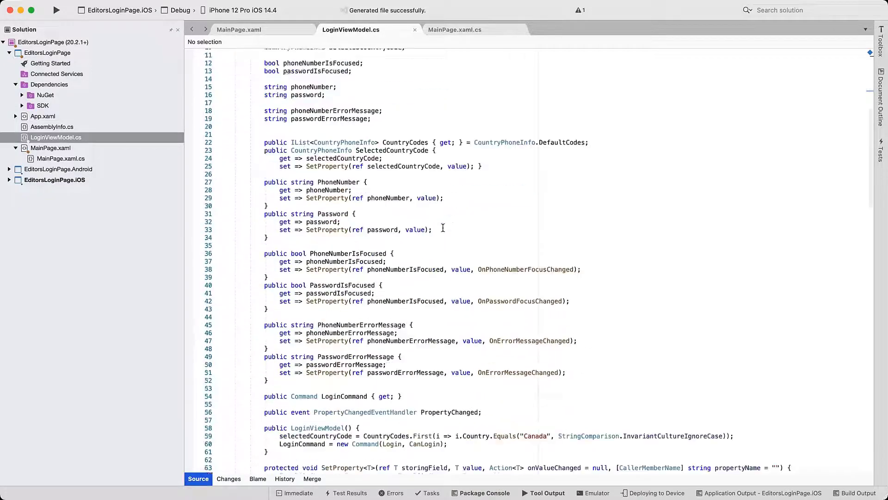
pyautogui.scroll(-3)
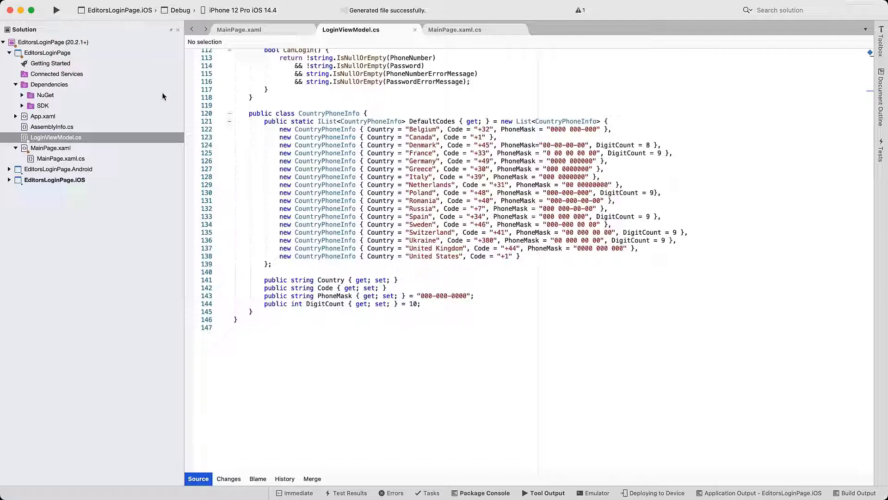
pyautogui.click(56, 10)
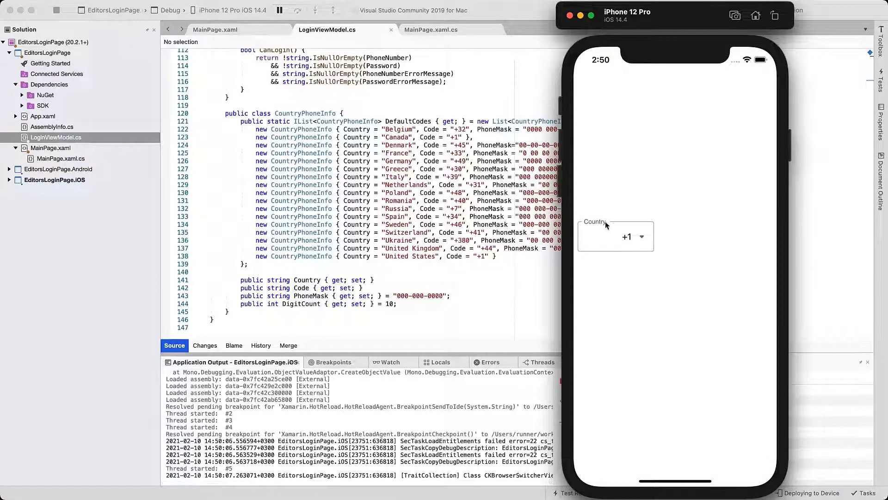
# - Tap the Country combo box showing +1 in the iPhone 12 Pro simulator
pyautogui.click(615, 236)
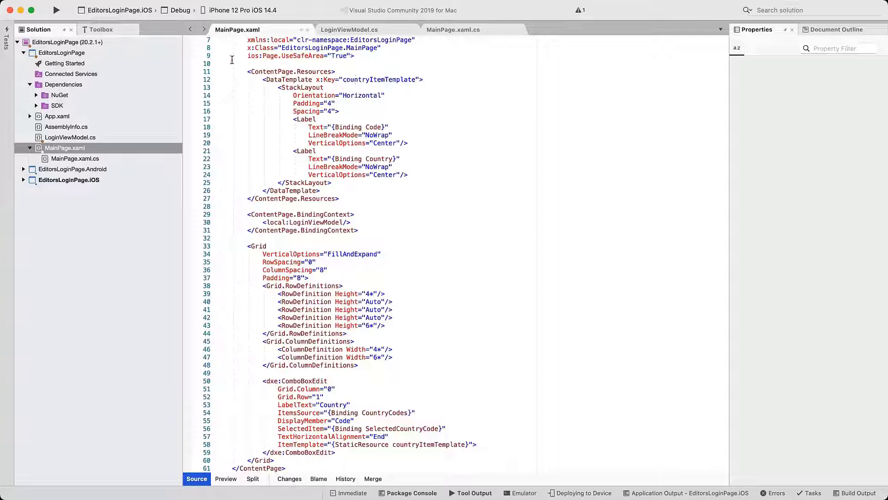
# - Run the app again with the countryItemTemplate applied to the combo box
pyautogui.click(55, 10)
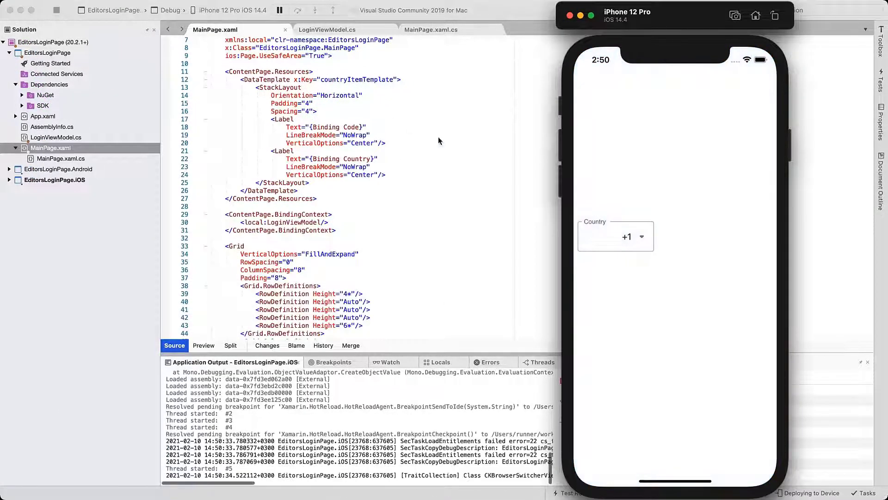
# - Expand the Country list to confirm entries like +1 Canada and +45 Denmark, then stop the app
pyautogui.click(627, 236)
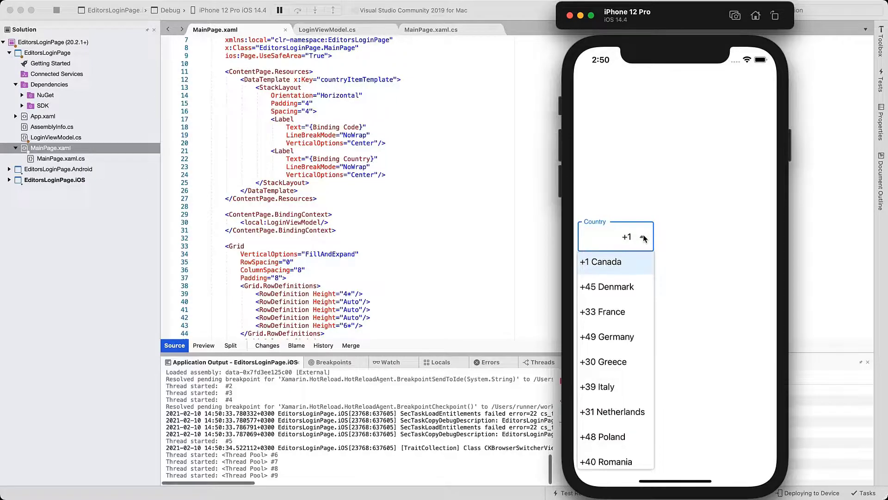
pyautogui.click(627, 237)
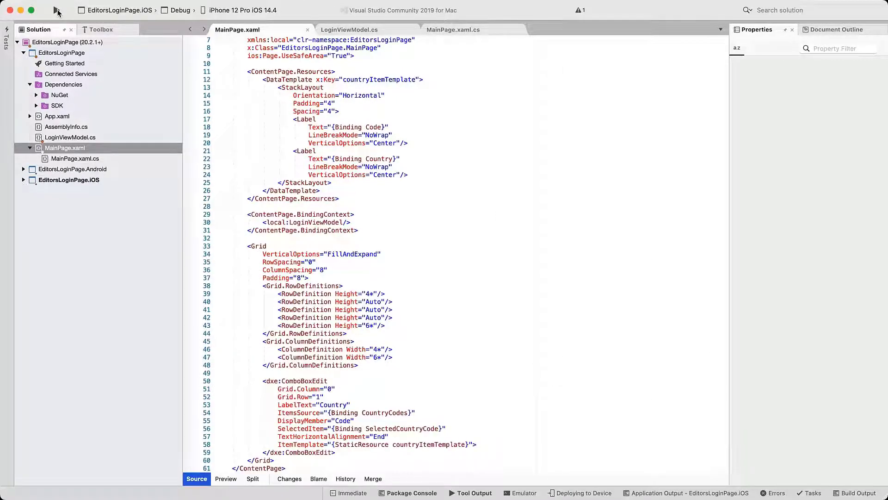
pyautogui.moveTo(57, 10)
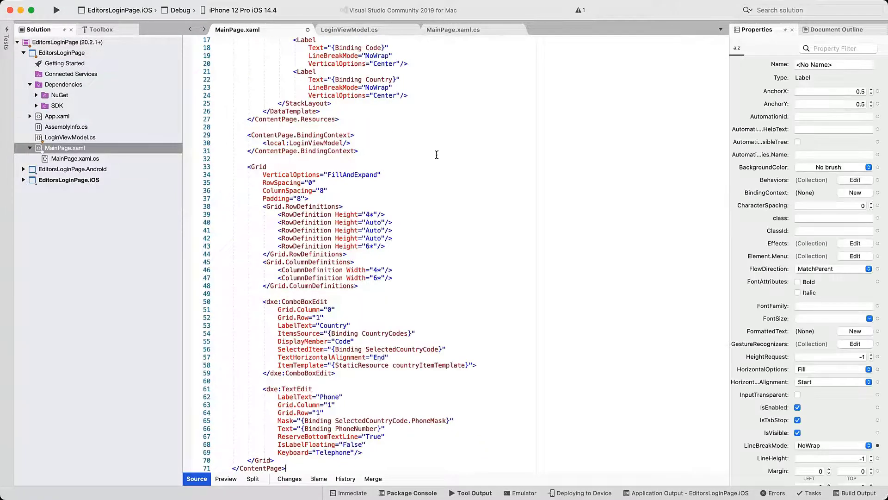
pyautogui.moveTo(370, 453)
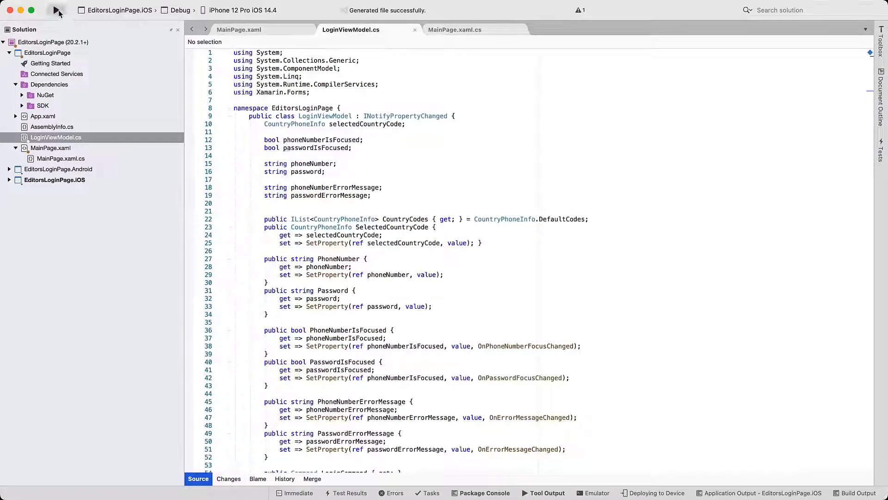
# - Run the app, check the Phone mask, switch the country to +45 Denmark and recheck the mask
pyautogui.click(57, 10)
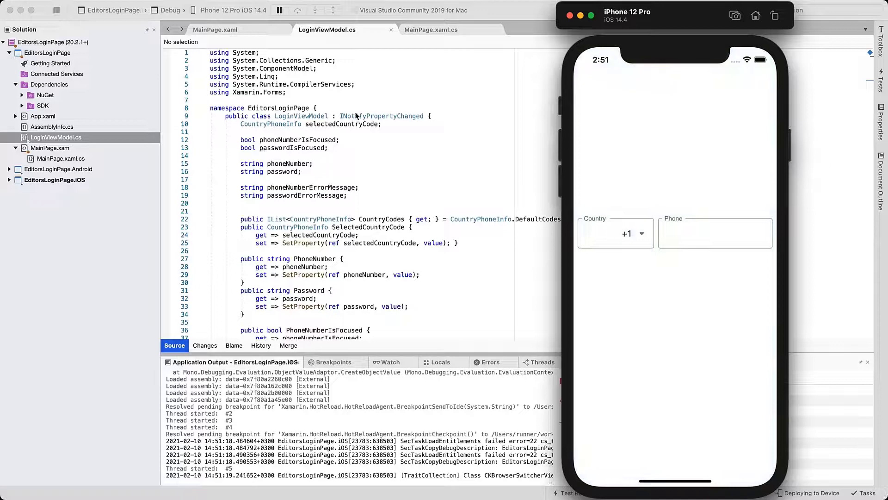
pyautogui.click(715, 233)
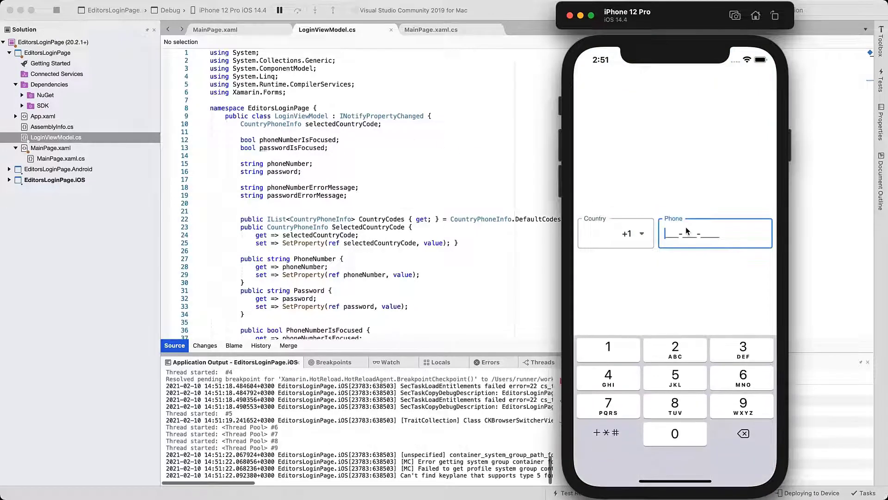
pyautogui.click(614, 233)
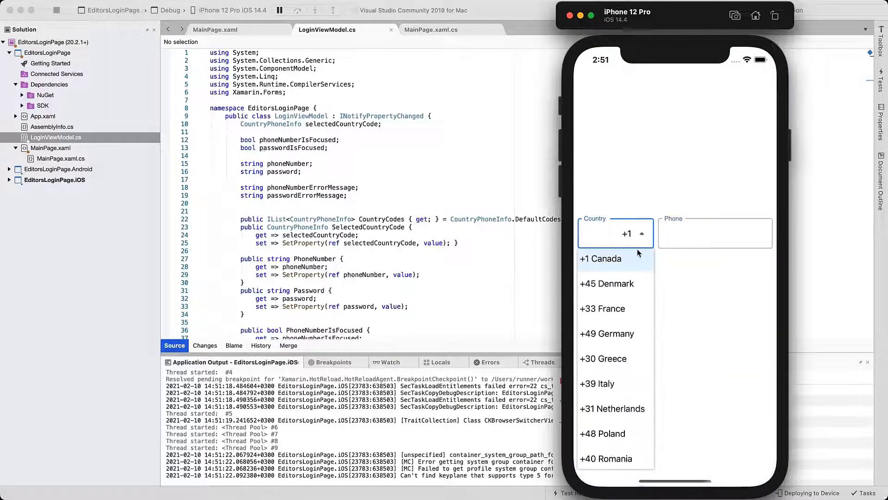
pyautogui.click(607, 283)
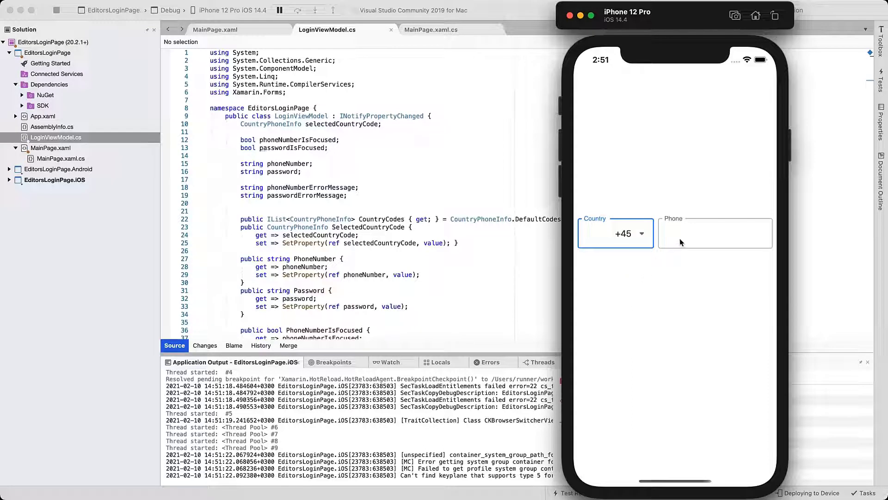
pyautogui.click(715, 232)
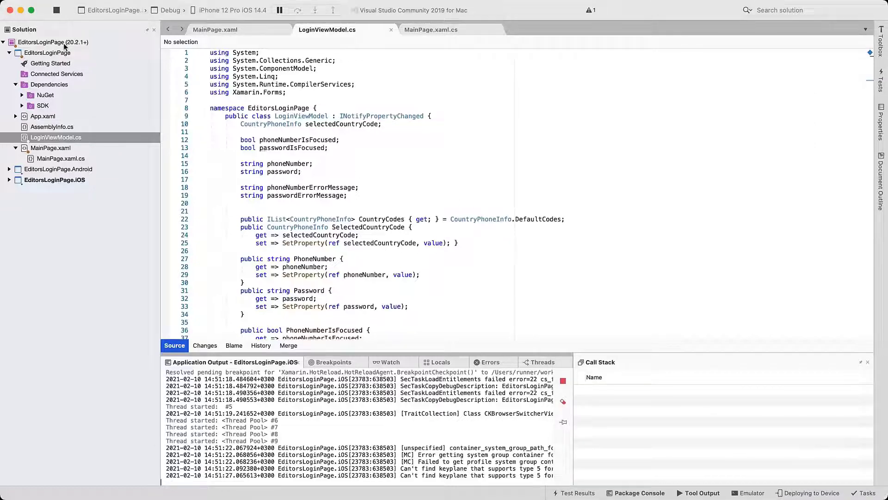
pyautogui.click(238, 29)
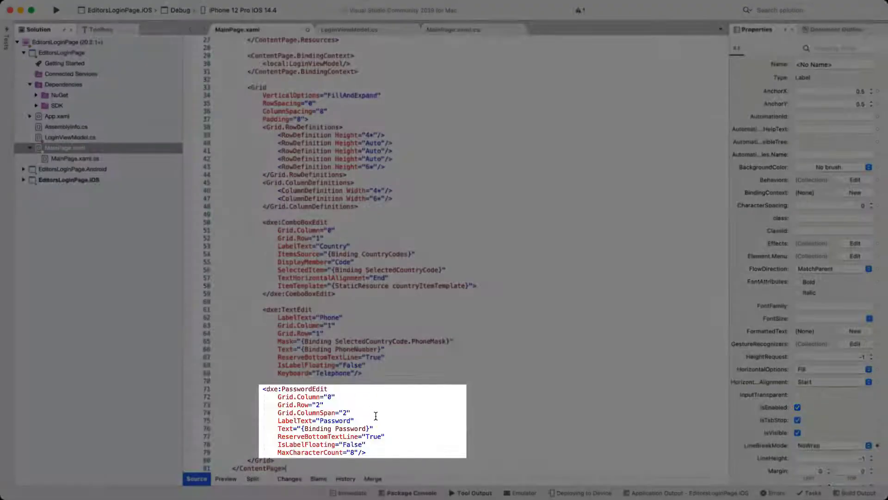
# - Switch to the LoginViewModel.cs editor tab
pyautogui.click(351, 30)
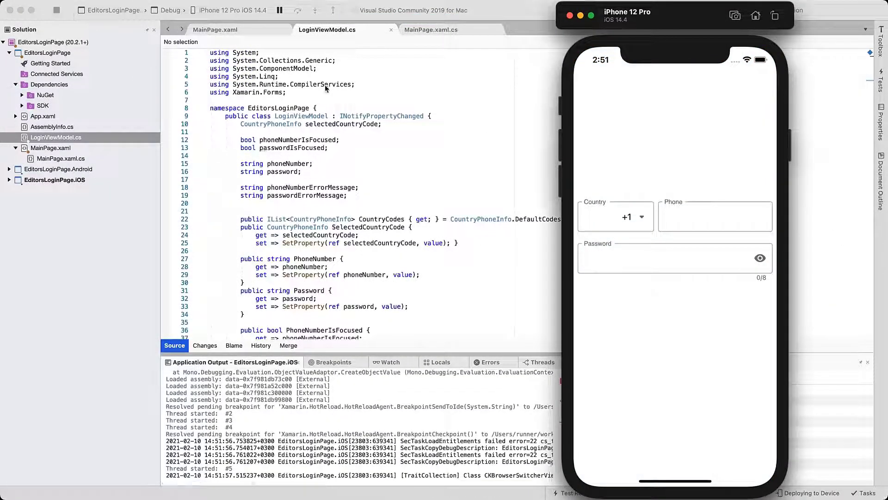
# - Focus the Password field in the simulator to enter a password
pyautogui.click(668, 259)
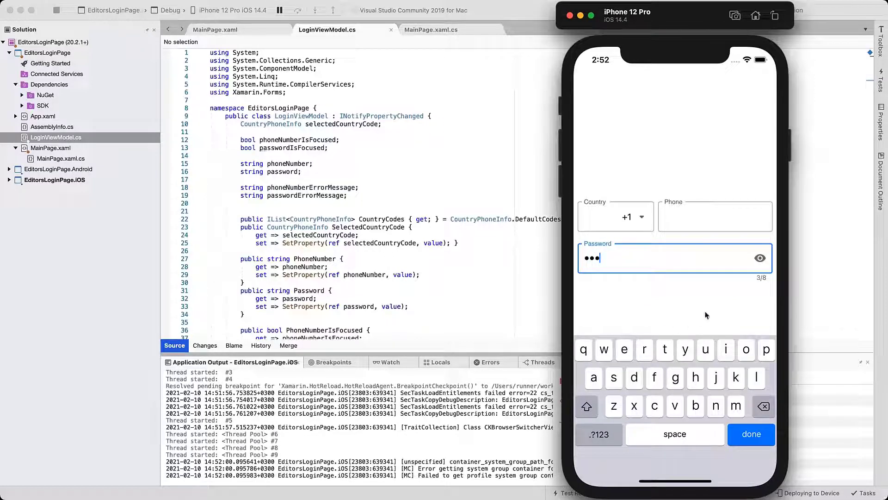
pyautogui.moveTo(758, 284)
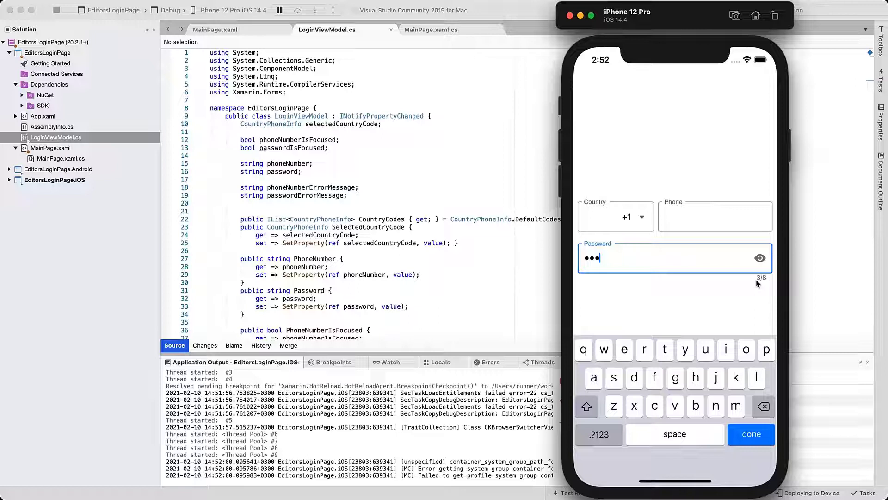
pyautogui.moveTo(768, 284)
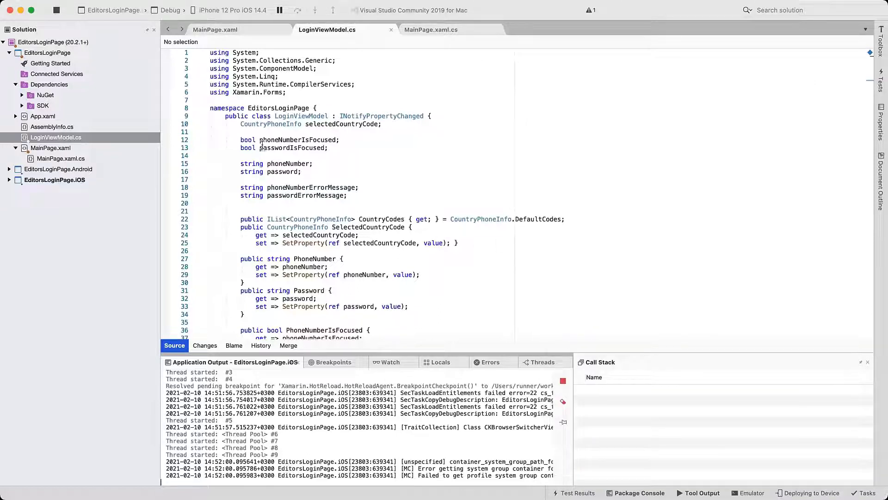
# - Stop debugging and return to the MainPage.xaml layout
pyautogui.click(56, 10)
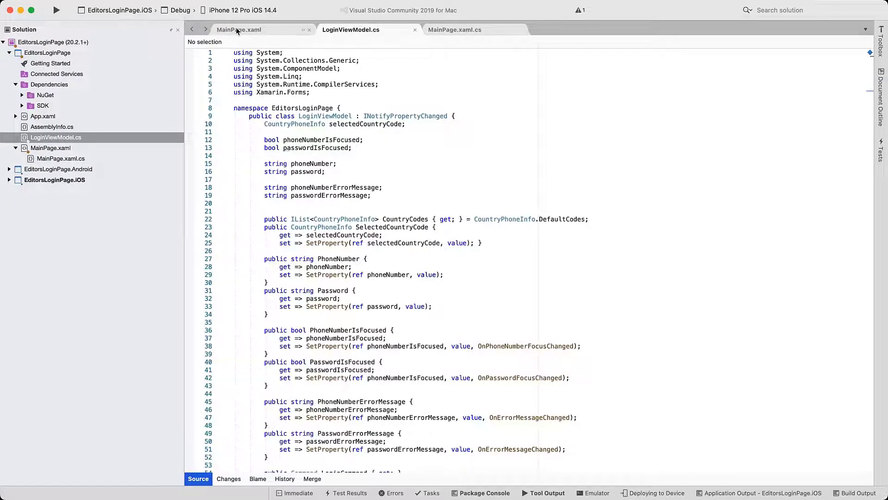
pyautogui.click(238, 30)
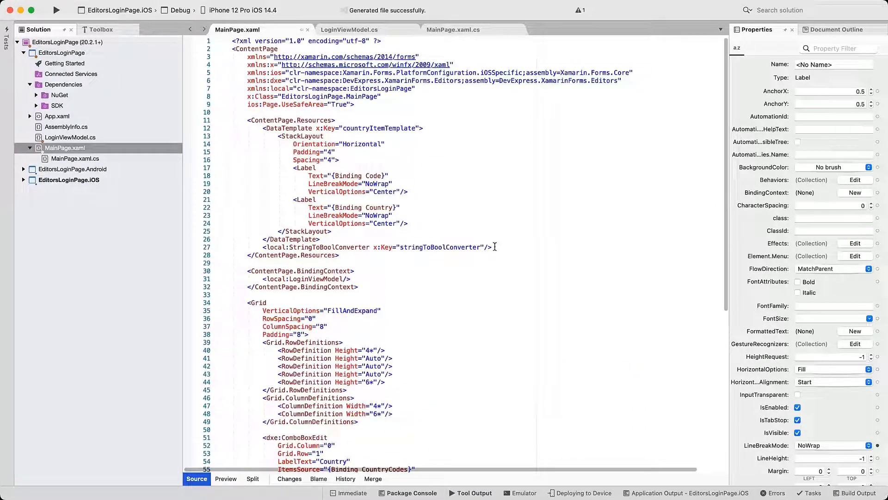
# - Show MainPage.xaml.cs with the StringToBoolConverter class
pyautogui.click(454, 30)
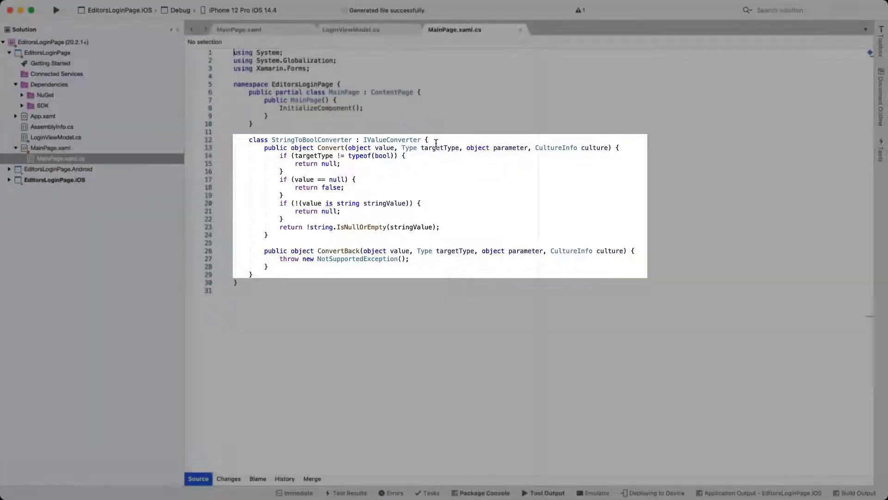
# - Bring the OnPhoneNumberFocusChanged and OnPasswordFocusChanged validation methods of LoginViewModel.cs into view
pyautogui.click(350, 29)
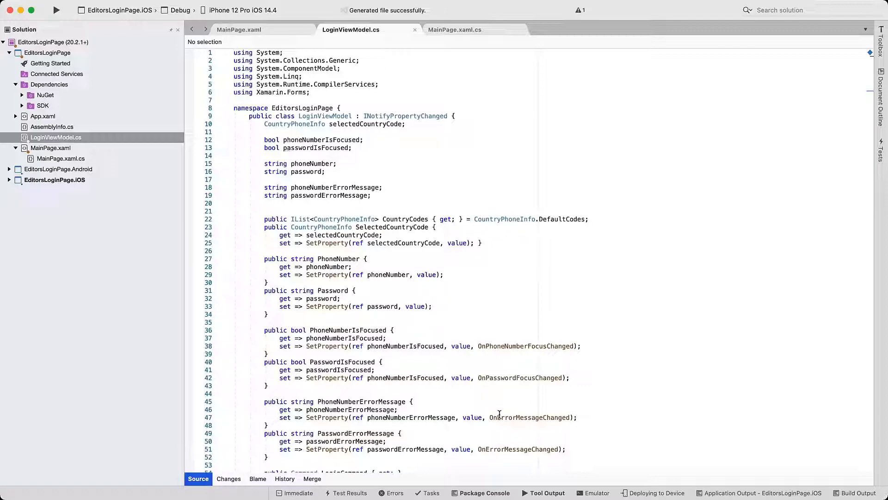
pyautogui.scroll(-3)
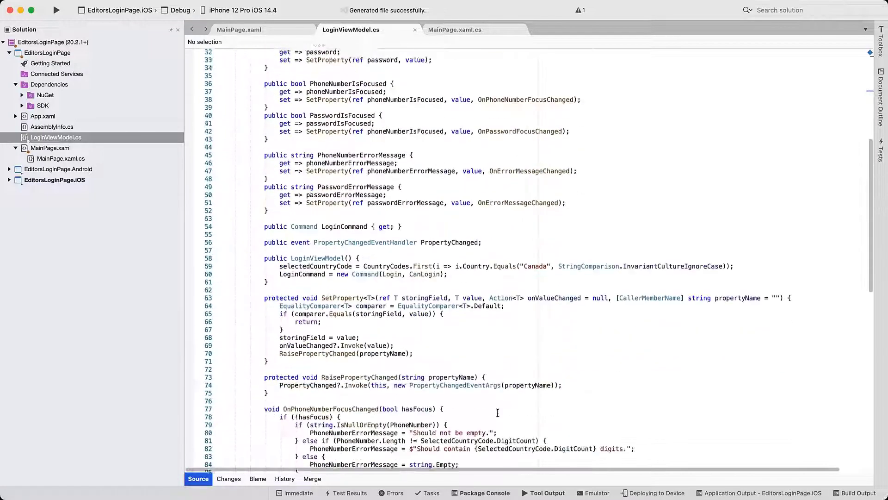
pyautogui.scroll(-3)
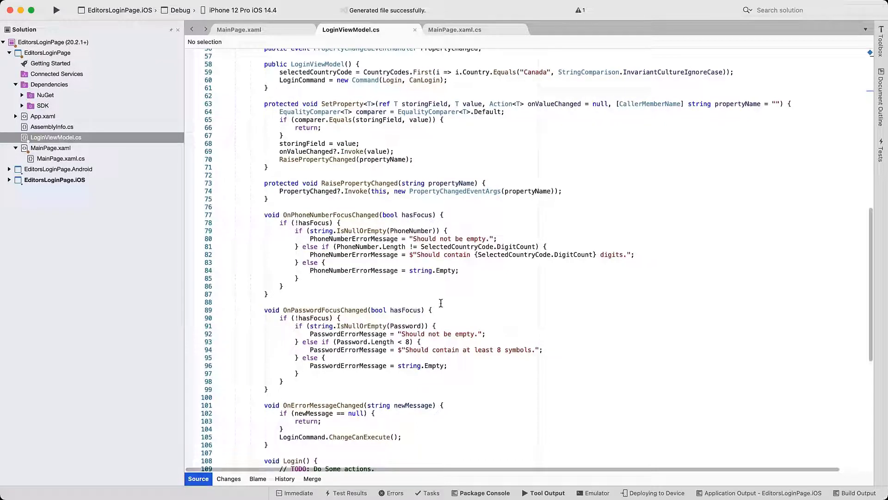
pyautogui.moveTo(460, 392)
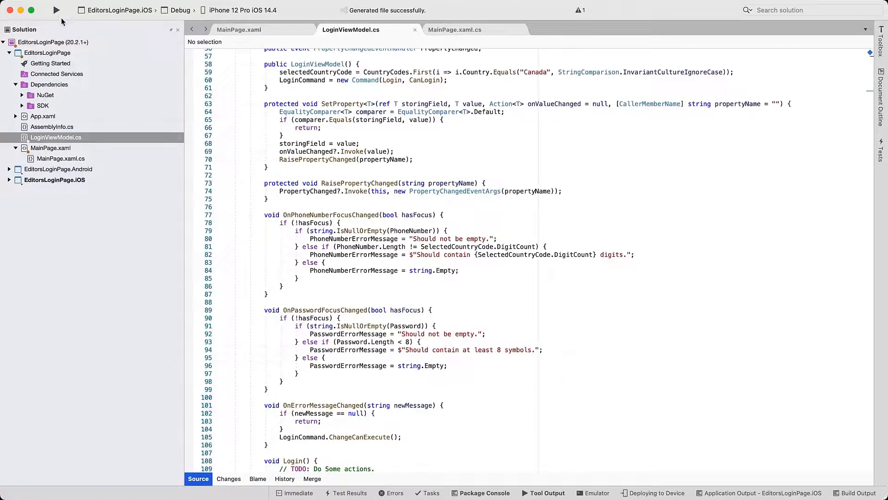
# - Launch the login app in the simulator, then stop it to continue editing MainPage.xaml
pyautogui.click(56, 10)
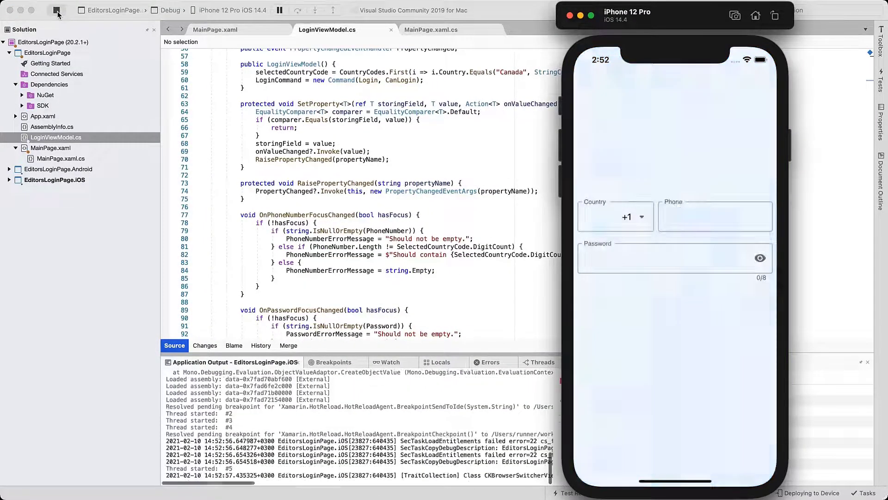
pyautogui.click(715, 217)
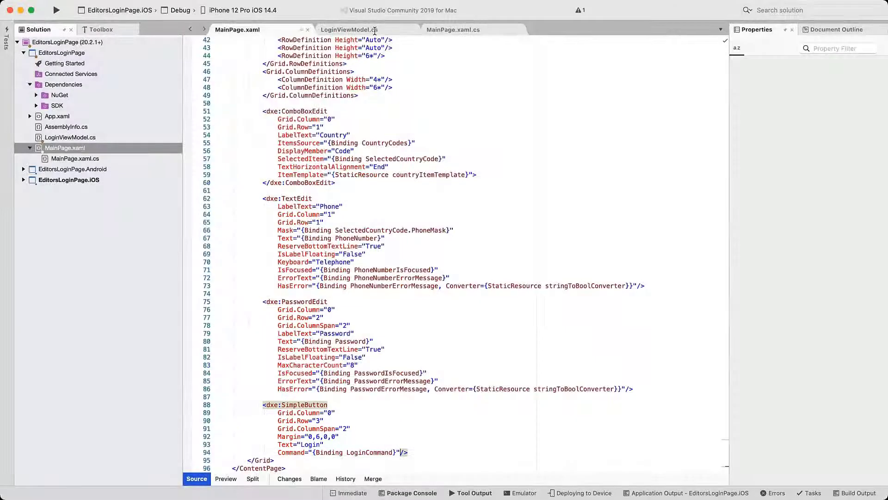
# - Switch to LoginViewModel.cs to view the Login and CanLogin methods
pyautogui.click(349, 29)
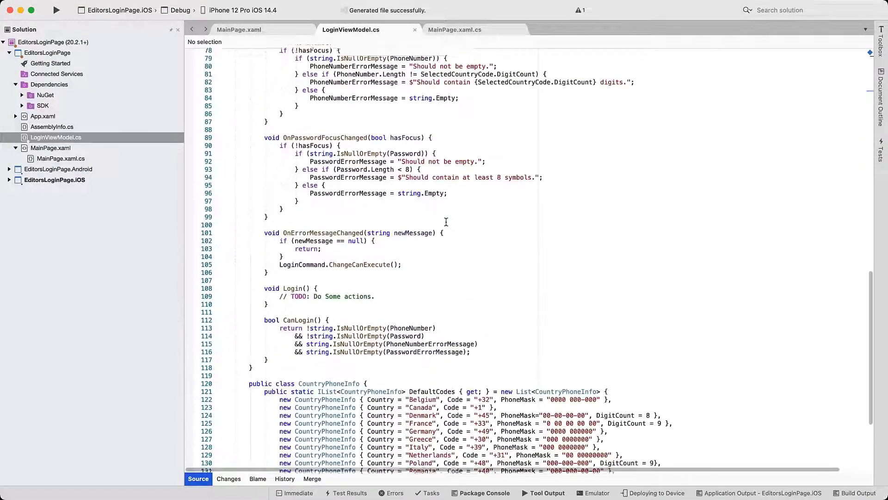
# - Review the CountryPhoneInfo DefaultCodes list and run the login app in the iOS simulator
pyautogui.scroll(-3)
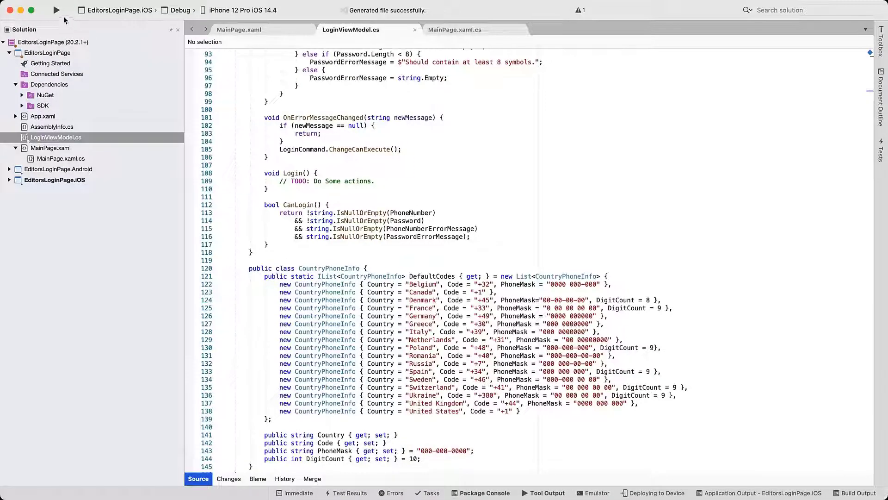
pyautogui.click(56, 10)
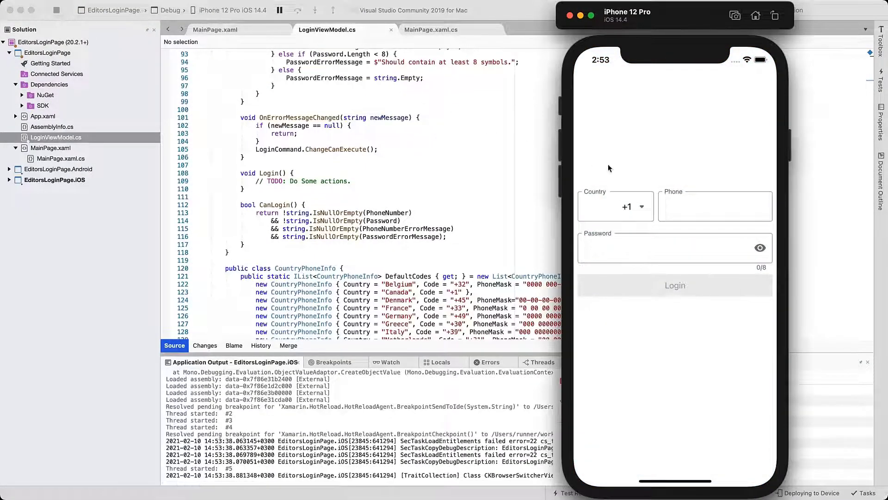
pyautogui.click(715, 205)
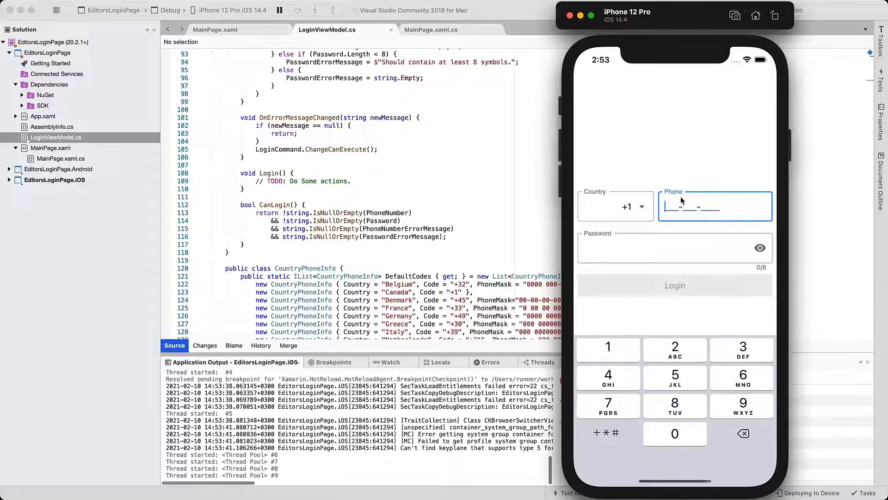
pyautogui.click(608, 347)
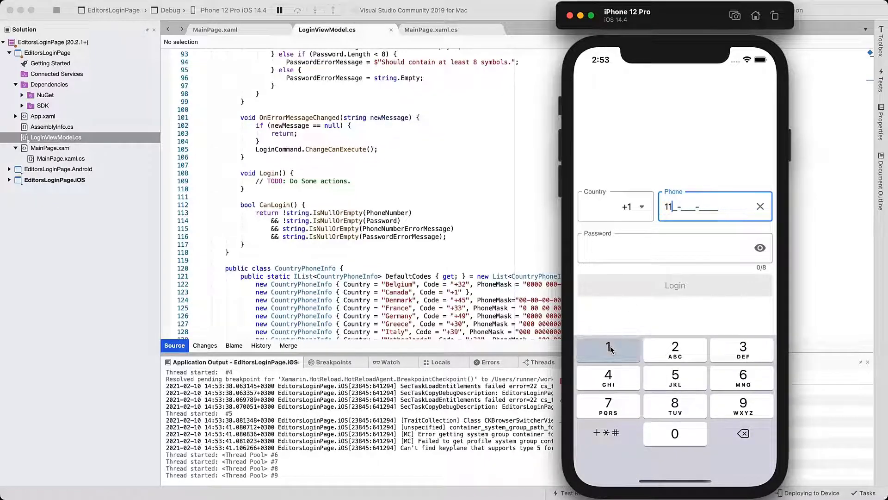
pyautogui.click(608, 348)
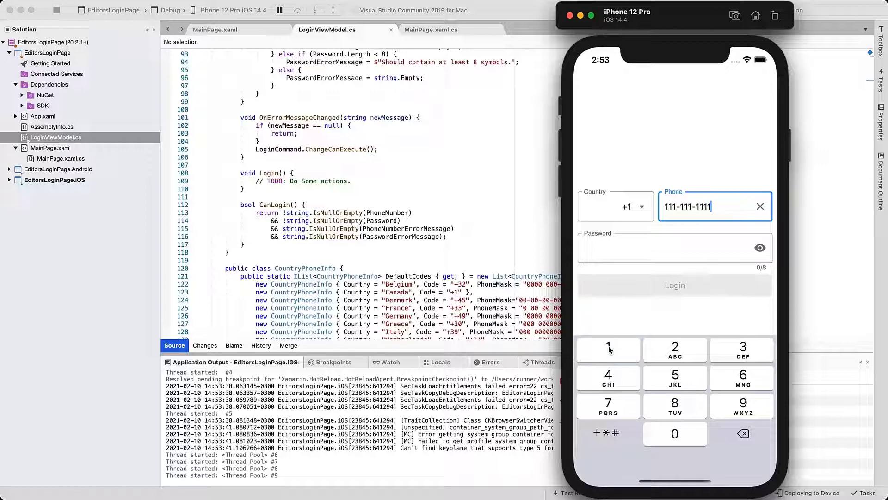
pyautogui.click(668, 248)
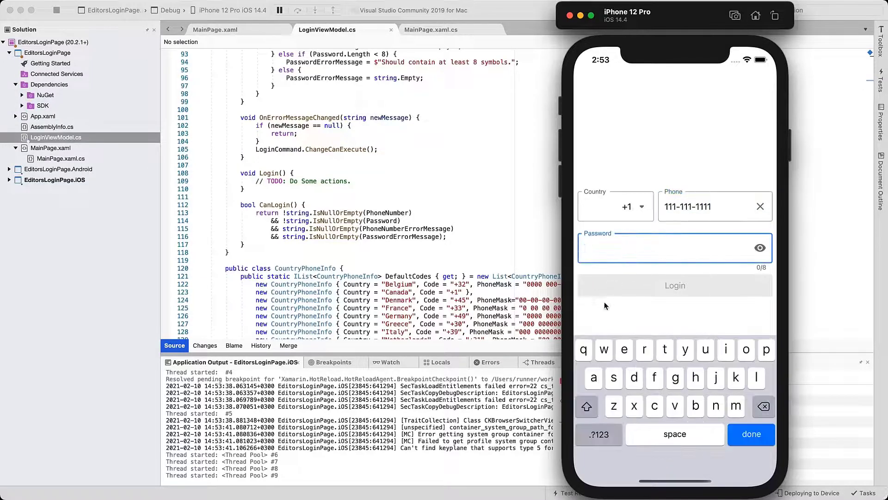